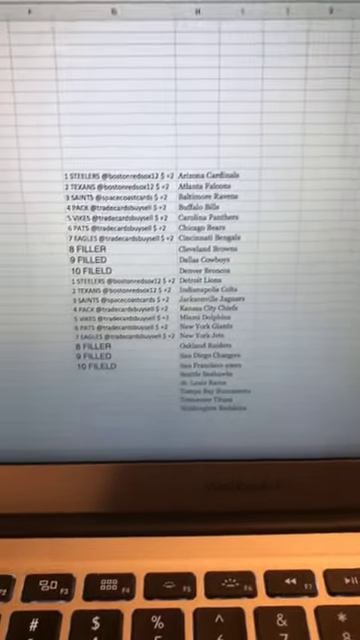
# Shuffle the ten buyer handles into random order and go back to the entry form
pyautogui.hscroll(-3)
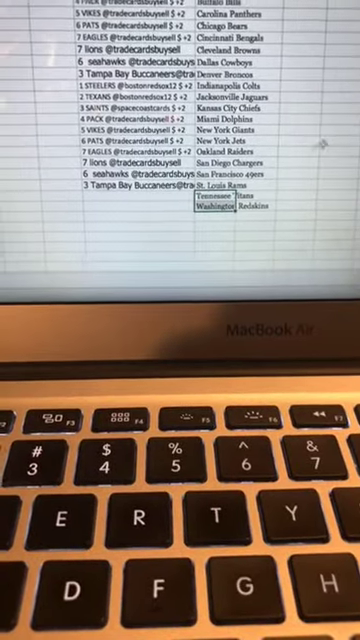
pyautogui.scroll(3)
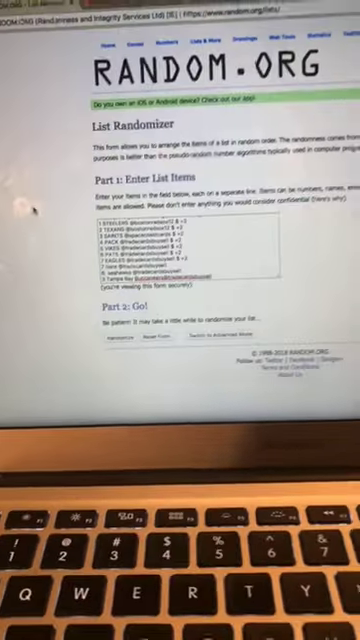
pyautogui.scroll(-3)
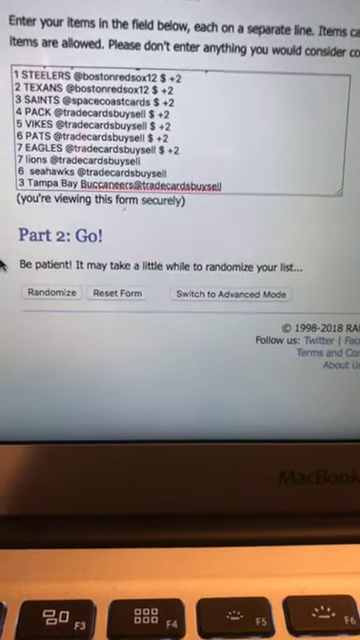
pyautogui.scroll(3)
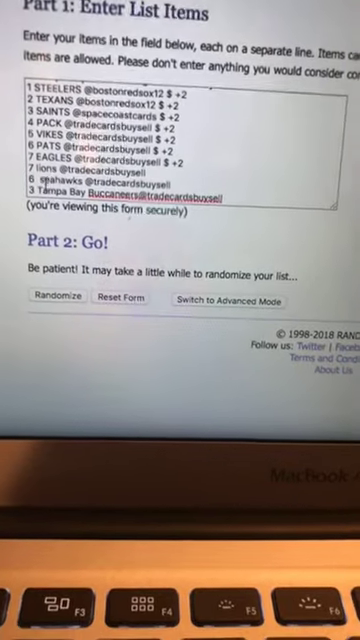
pyautogui.scroll(3)
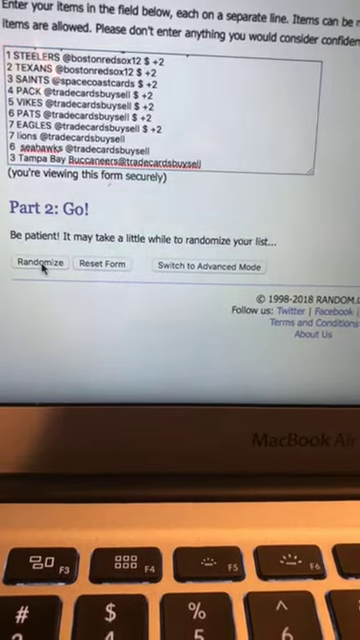
pyautogui.click(36, 264)
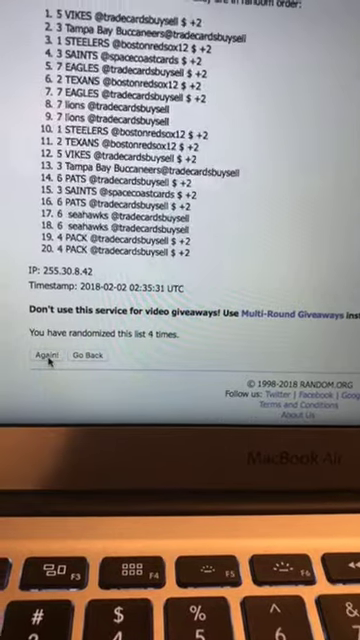
pyautogui.click(44, 352)
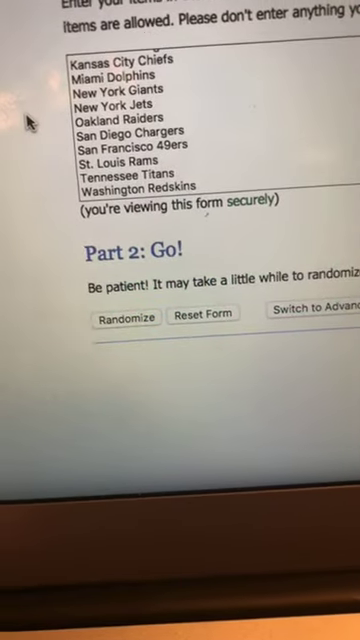
# Scroll up to the items field to restore the ten buyer entries
pyautogui.scroll(3)
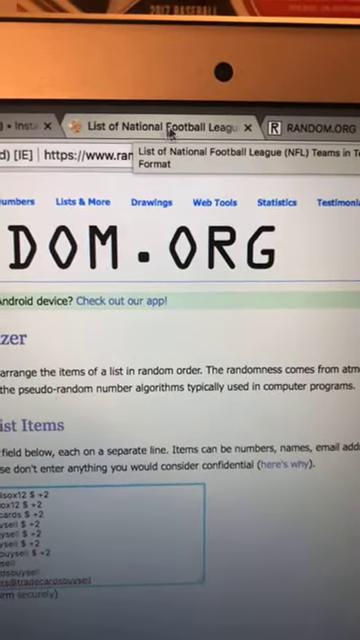
# Randomize the ten buyer entries again into a fresh order
pyautogui.scroll(-3)
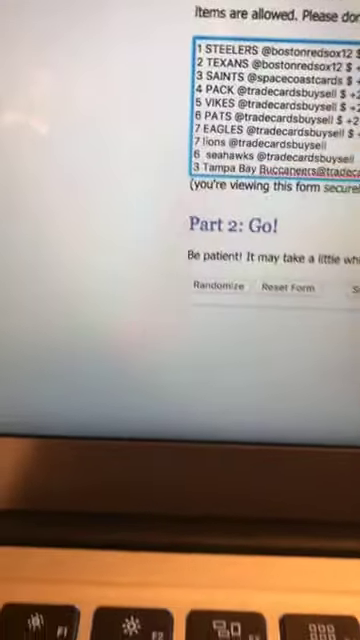
pyautogui.scroll(3)
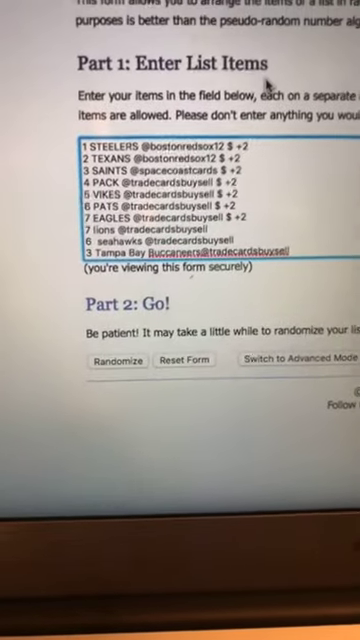
pyautogui.scroll(3)
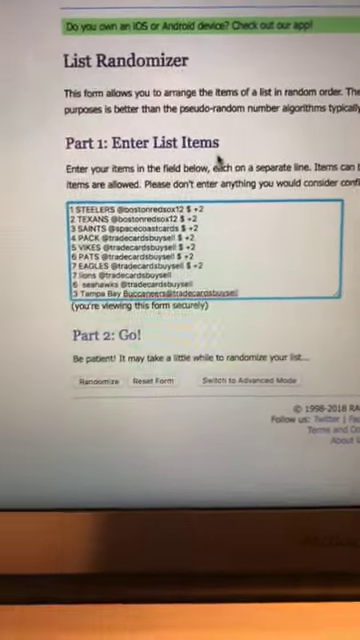
pyautogui.scroll(-3)
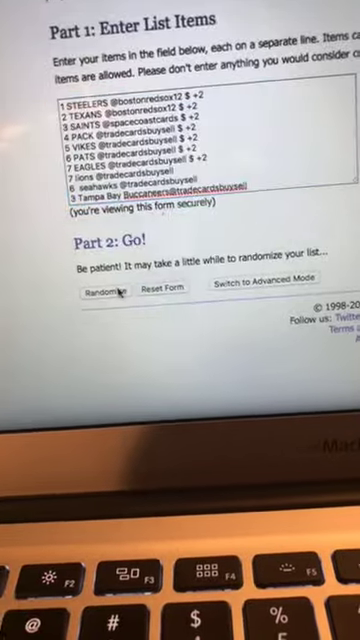
pyautogui.click(96, 290)
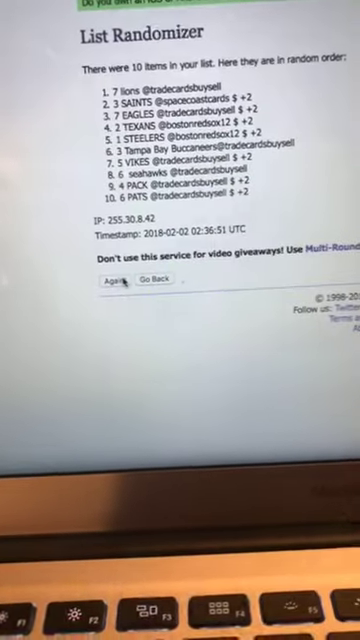